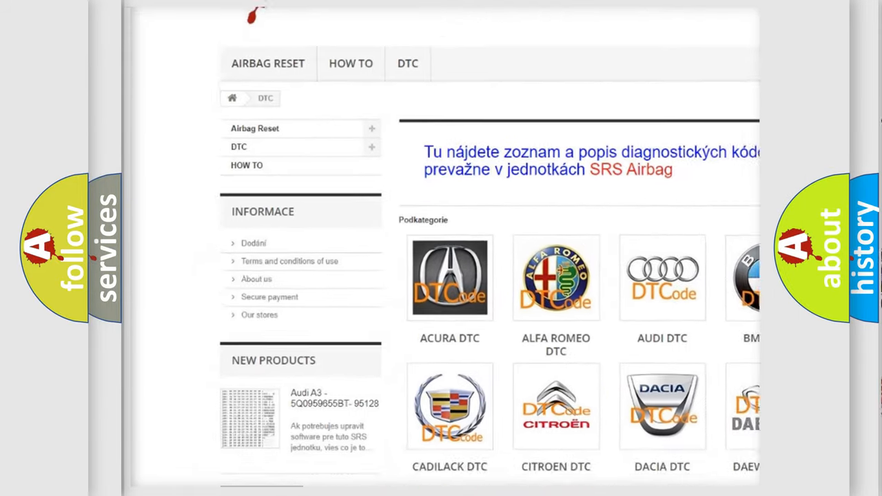
{"action": "scroll", "scroll_direction": "down", "scroll_amount": 3}
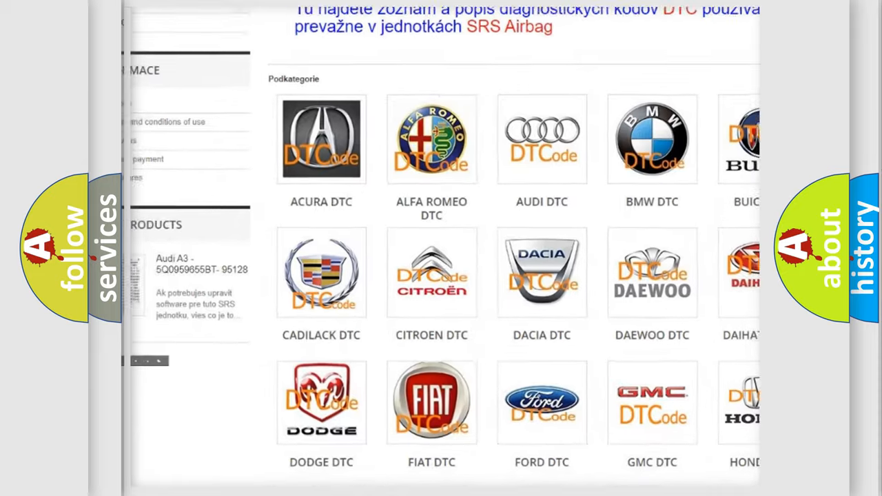
{"action": "scroll", "scroll_direction": "down", "scroll_amount": 3}
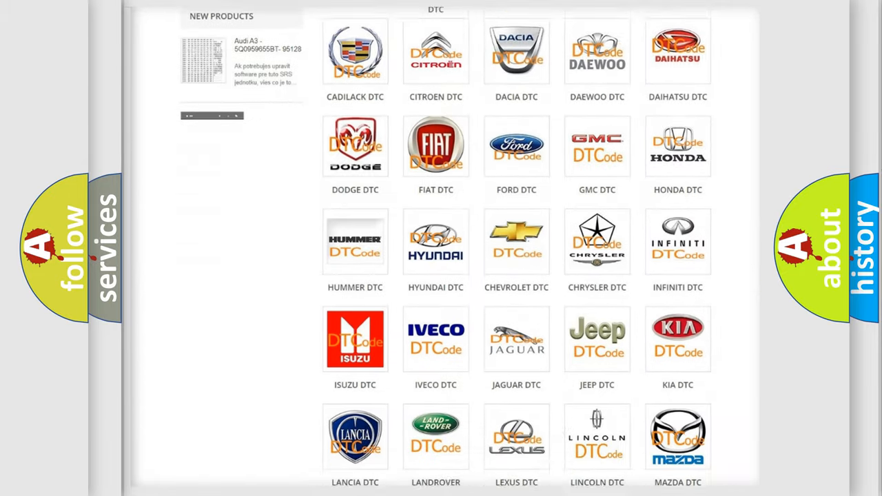
{"action": "scroll", "scroll_direction": "down", "scroll_amount": 3}
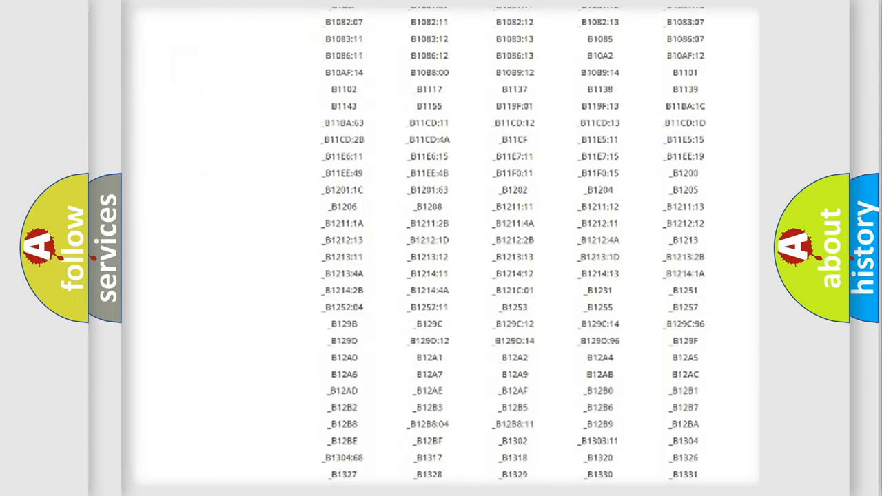
{"action": "scroll", "scroll_direction": "down", "scroll_amount": 3}
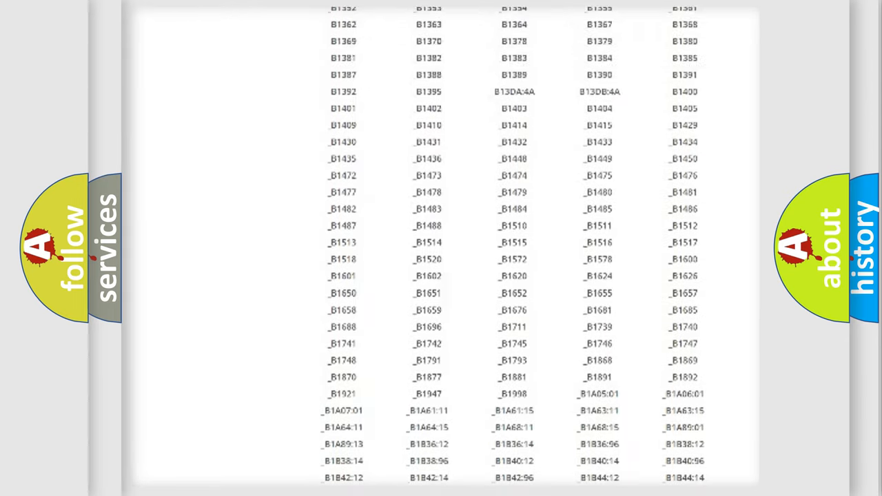